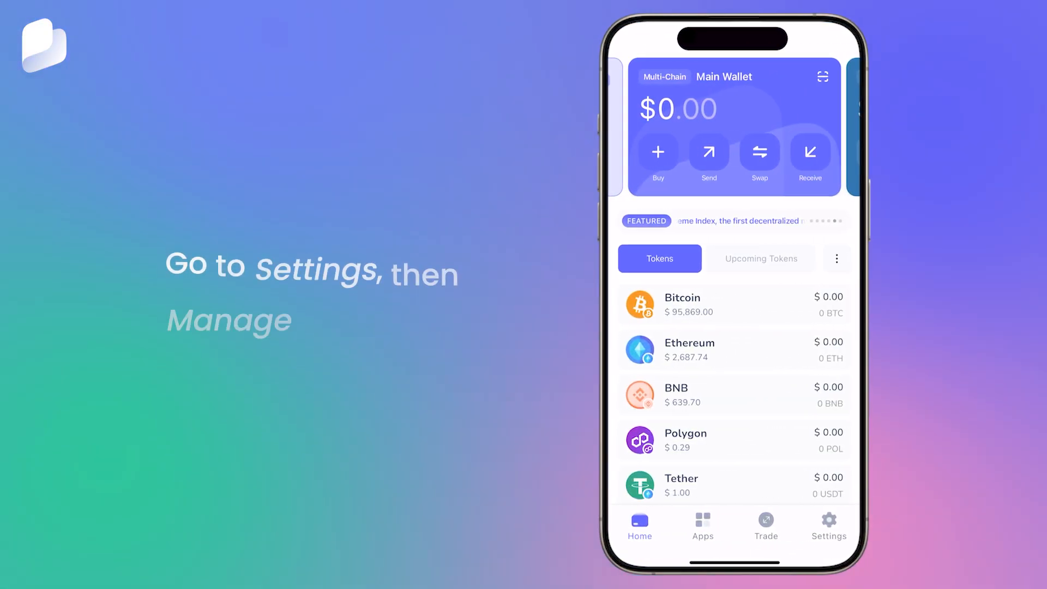
Step: Go from Settings into Manage Wallets toward the multi-chain wallets' Cloud Backup page
{"action": "left_click", "coordinate": [828, 526]}
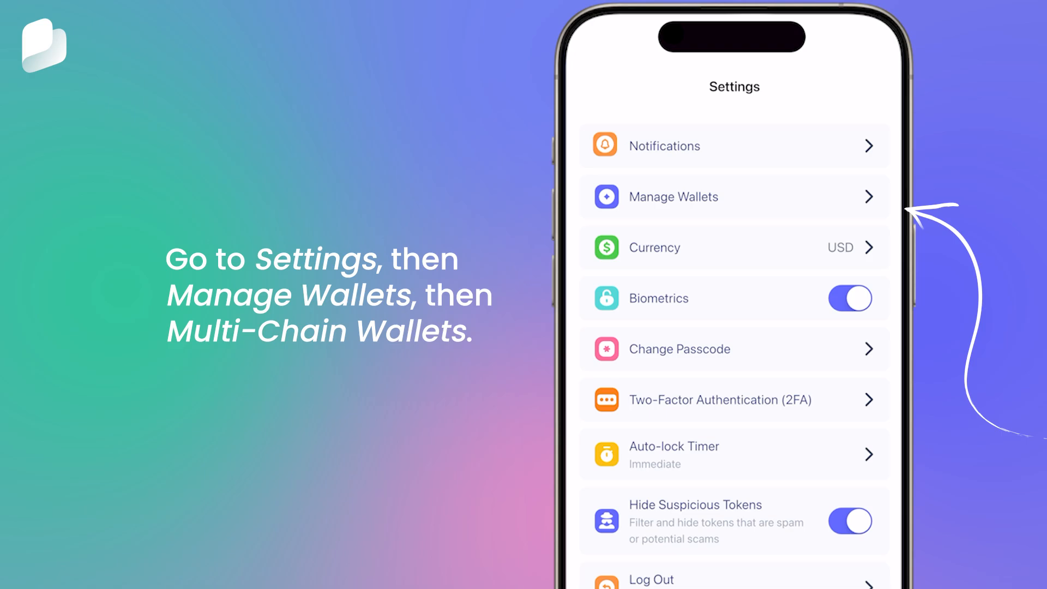
{"action": "left_click", "coordinate": [672, 197]}
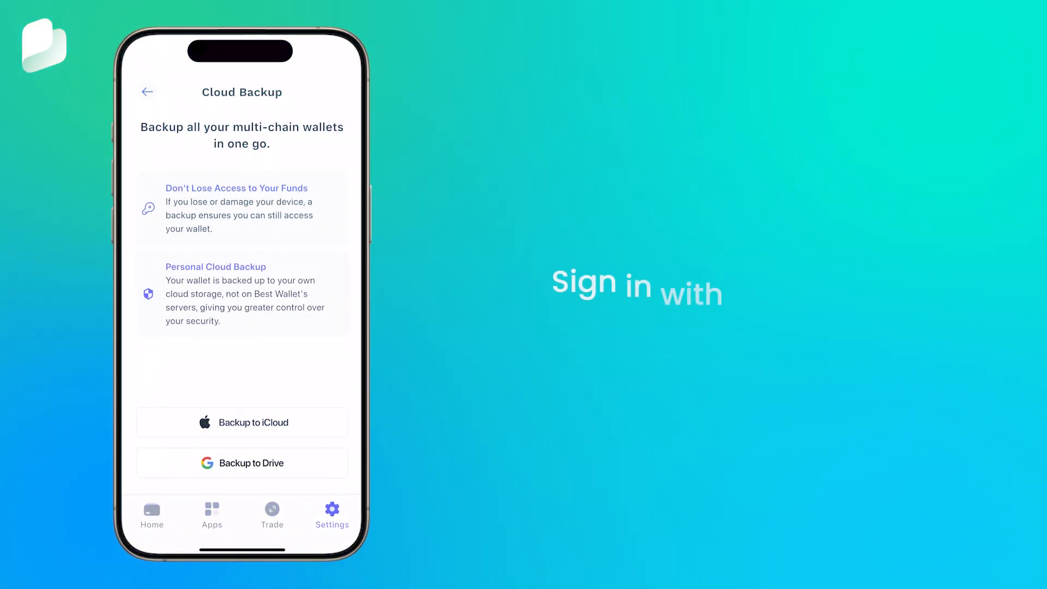
Step: Choose Backup to Drive and accept the Google account sign-in prompt
{"action": "left_click", "coordinate": [241, 463]}
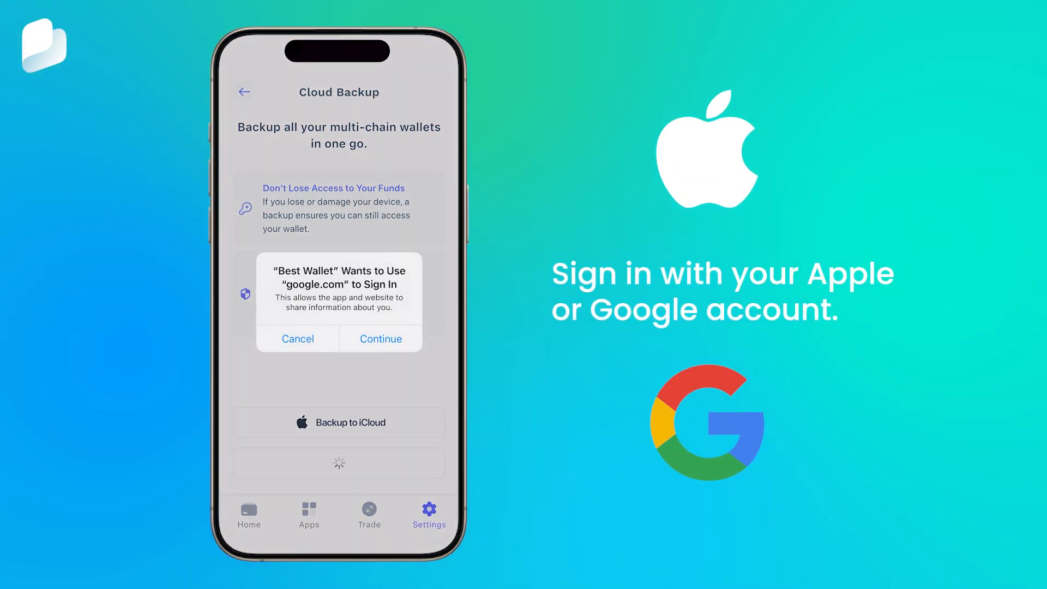
{"action": "left_click", "coordinate": [381, 339]}
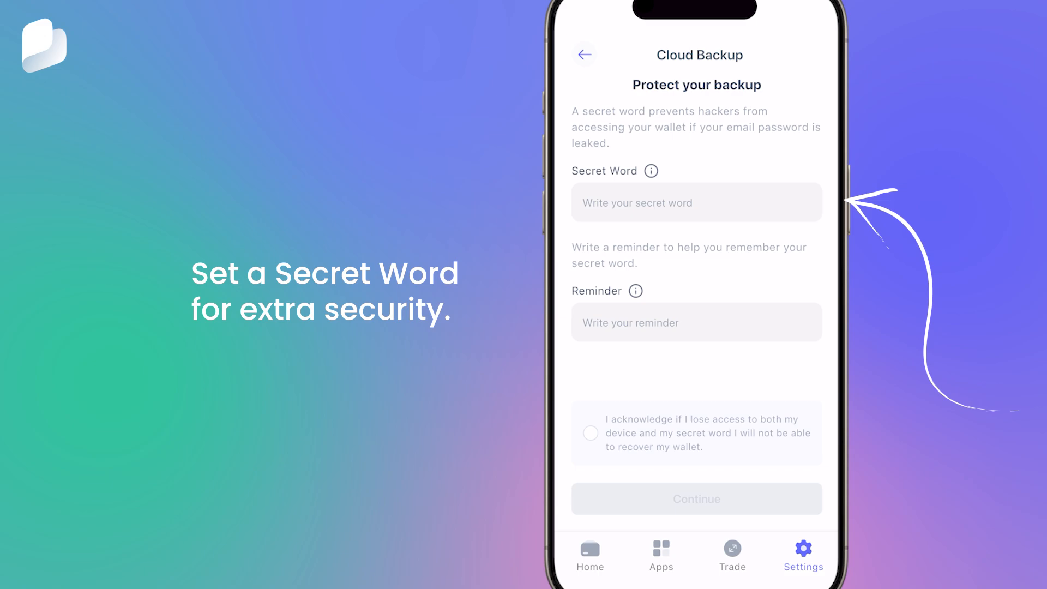
{"action": "left_click", "coordinate": [696, 203]}
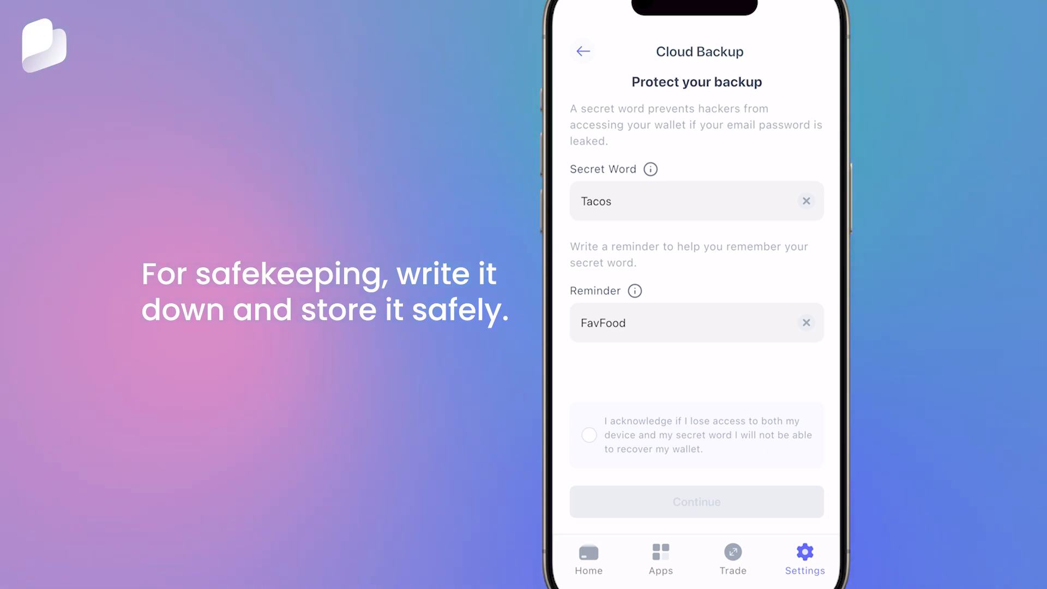
{"action": "left_click", "coordinate": [589, 435]}
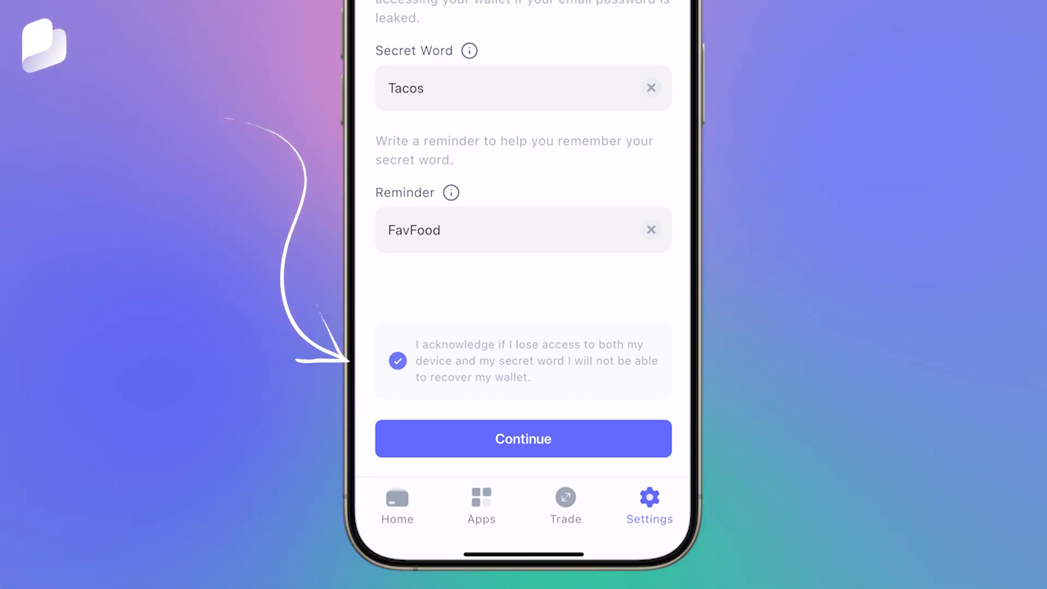
{"action": "left_click", "coordinate": [523, 438]}
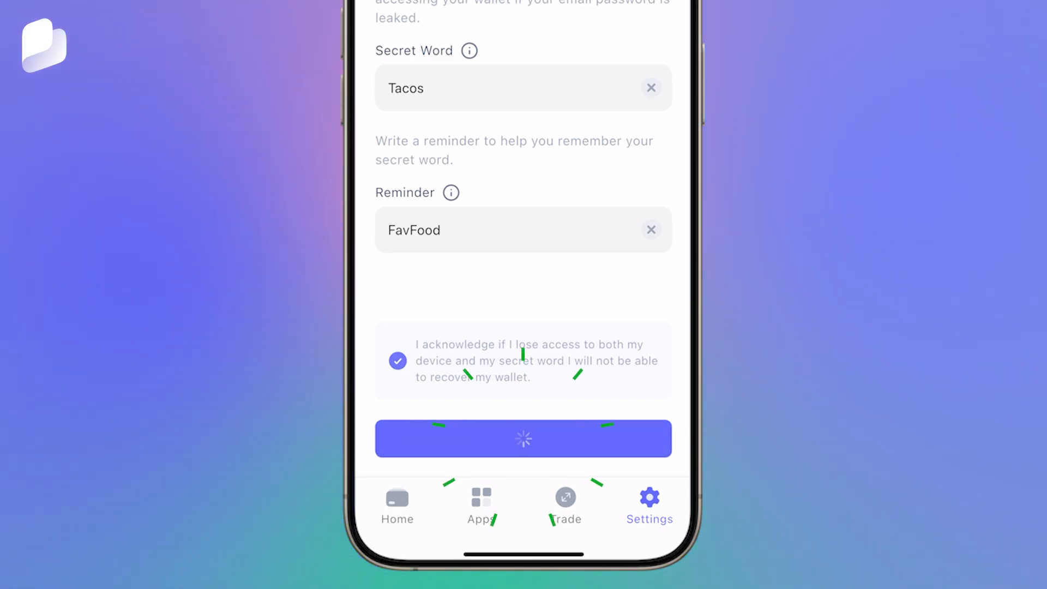
{"action": "left_click", "coordinate": [523, 438]}
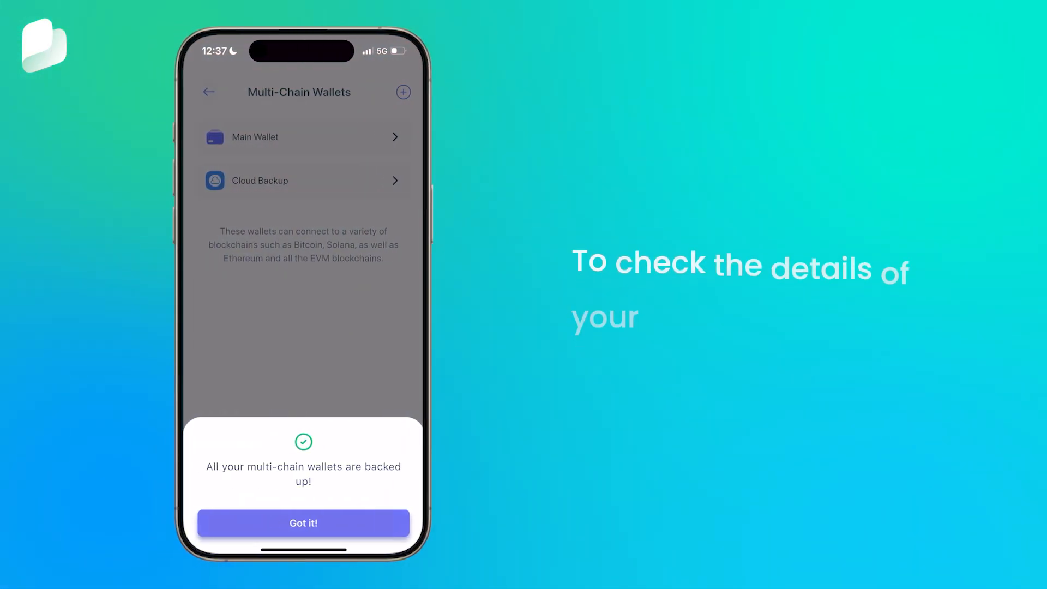
{"action": "left_click", "coordinate": [303, 523]}
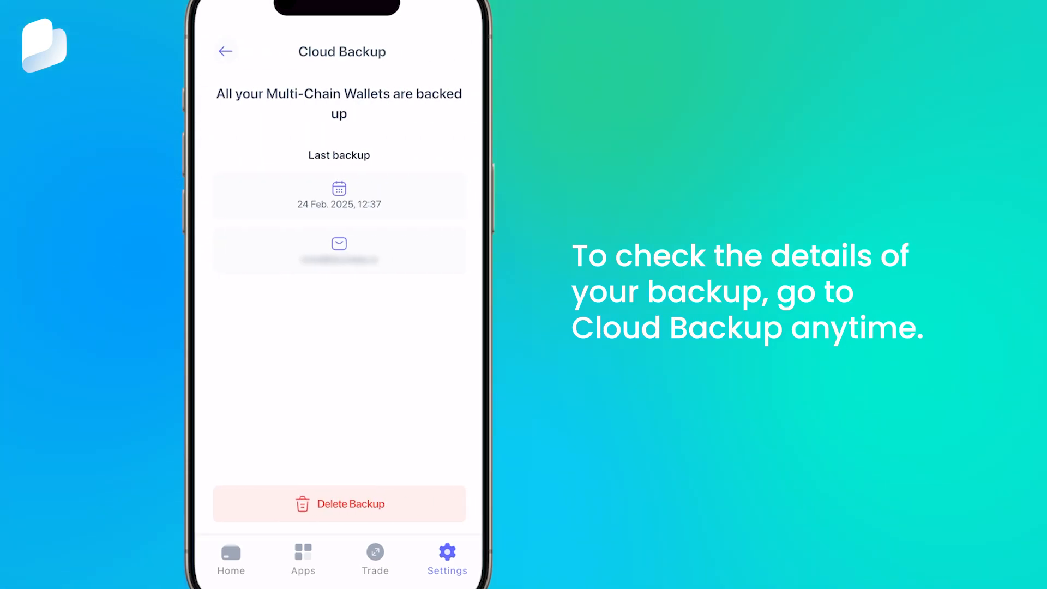